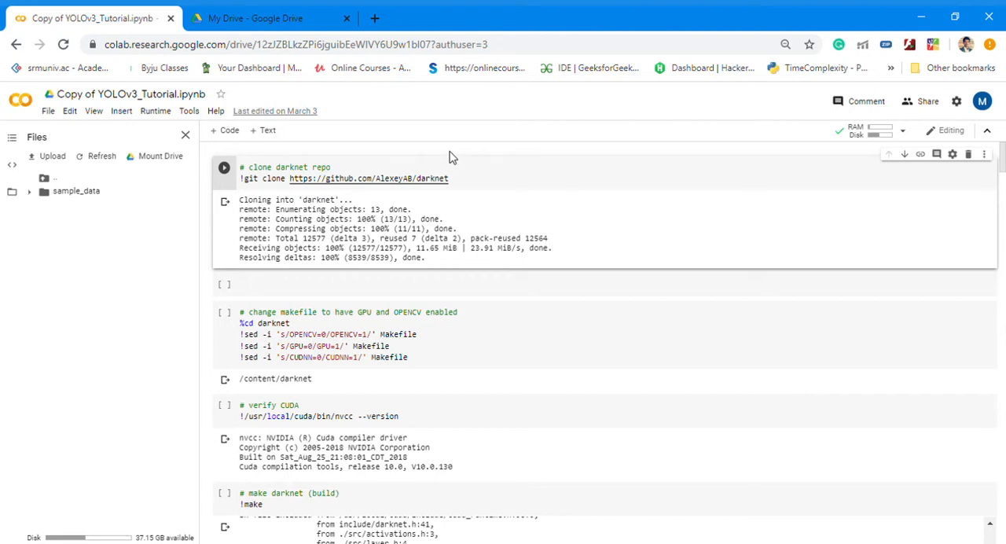
{"action": "mouse_move", "coordinate": [527, 163]}
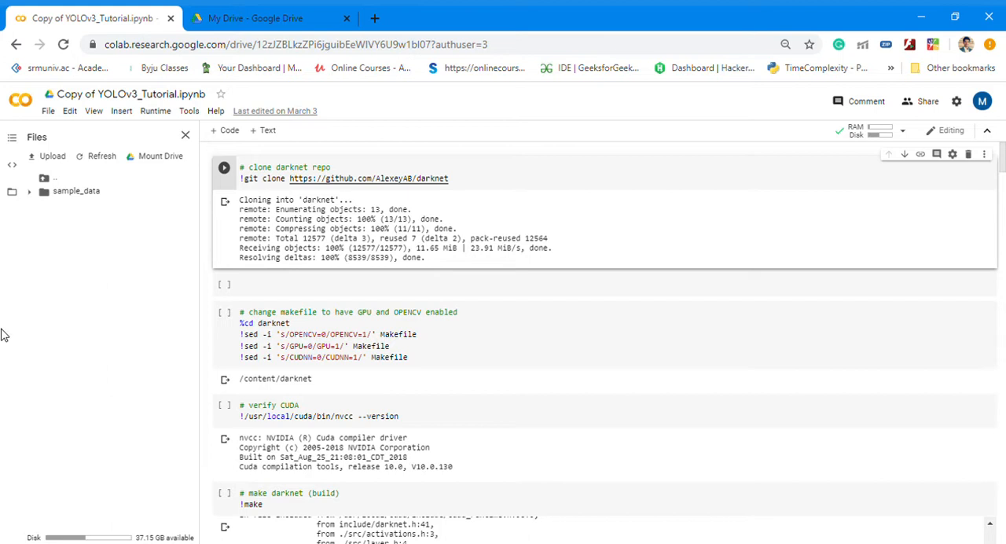
{"action": "mouse_move", "coordinate": [6, 297]}
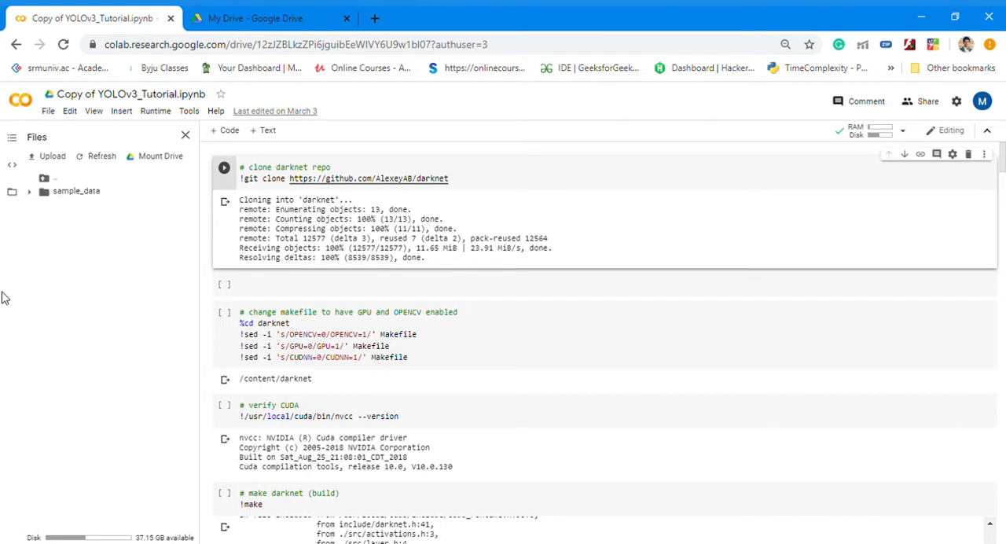
{"action": "mouse_move", "coordinate": [37, 300]}
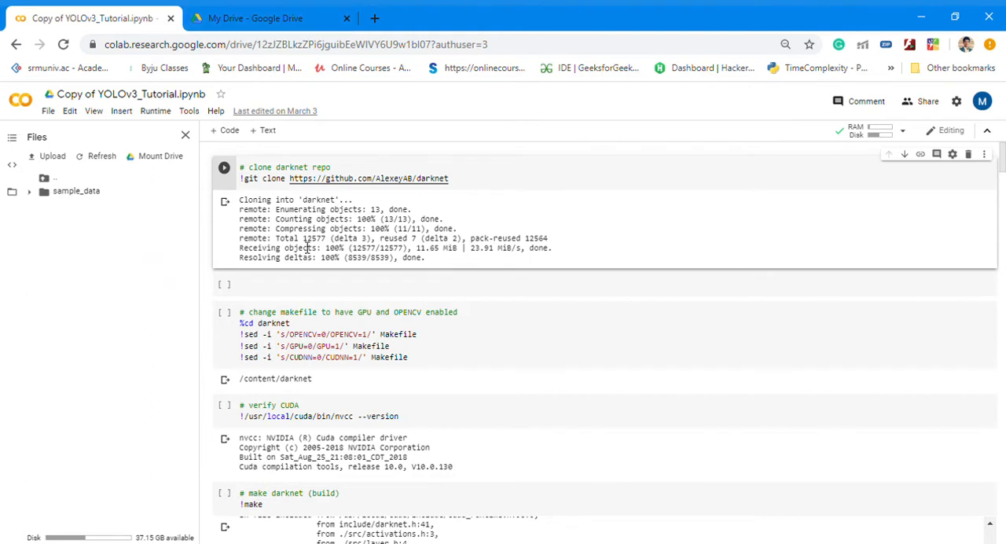
- Switch to My Drive in Google Drive, listing the yolov3, images and darknet folders
{"action": "left_click", "coordinate": [255, 18]}
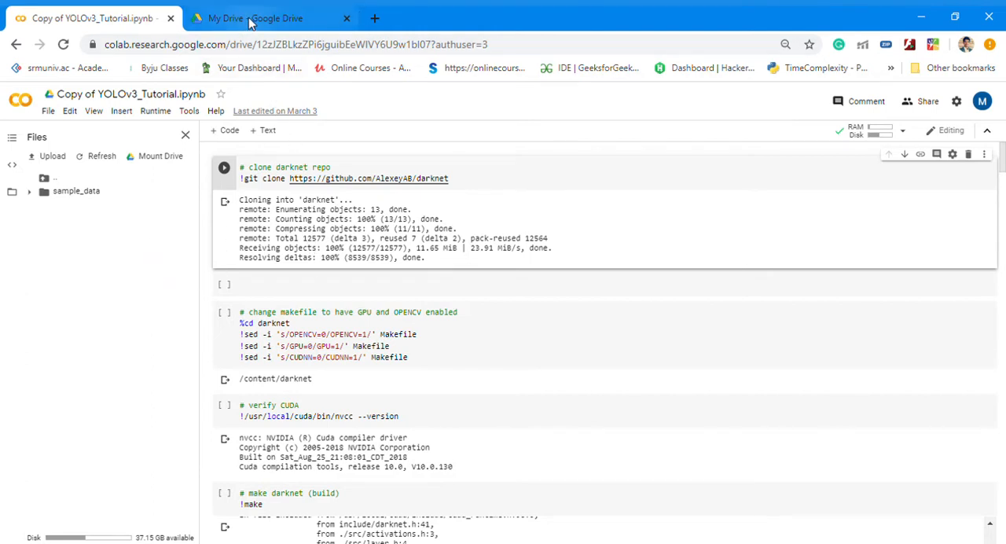
{"action": "left_click", "coordinate": [255, 18]}
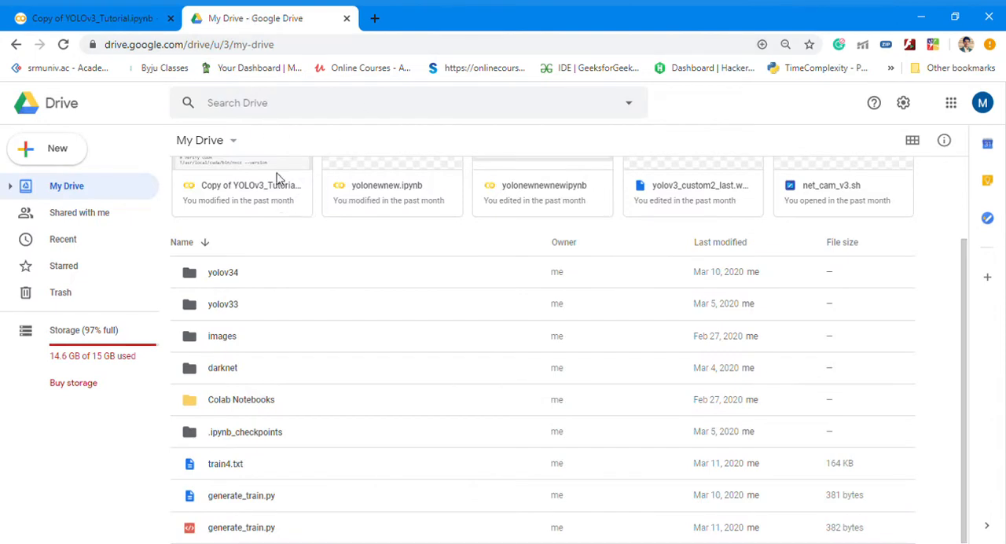
{"action": "mouse_move", "coordinate": [194, 371]}
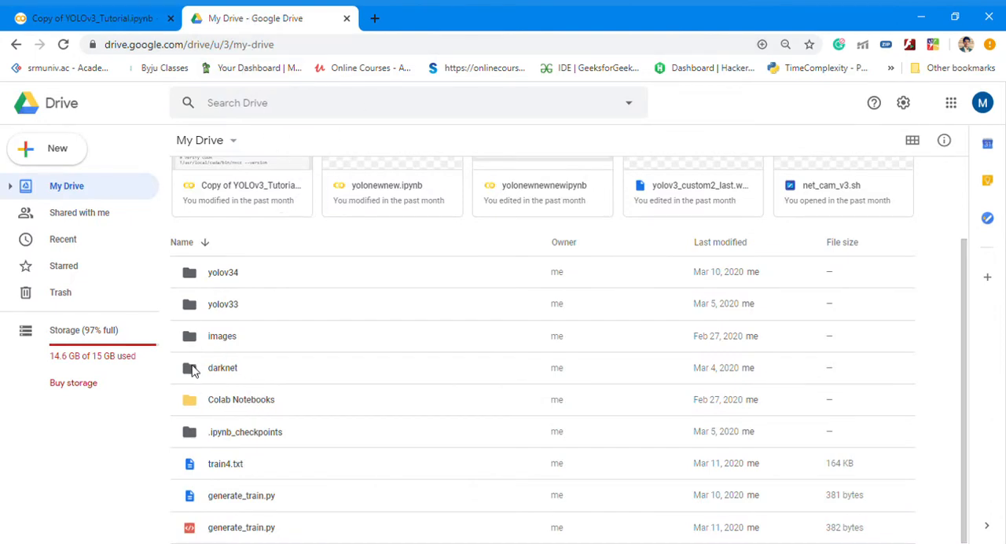
{"action": "mouse_move", "coordinate": [218, 359]}
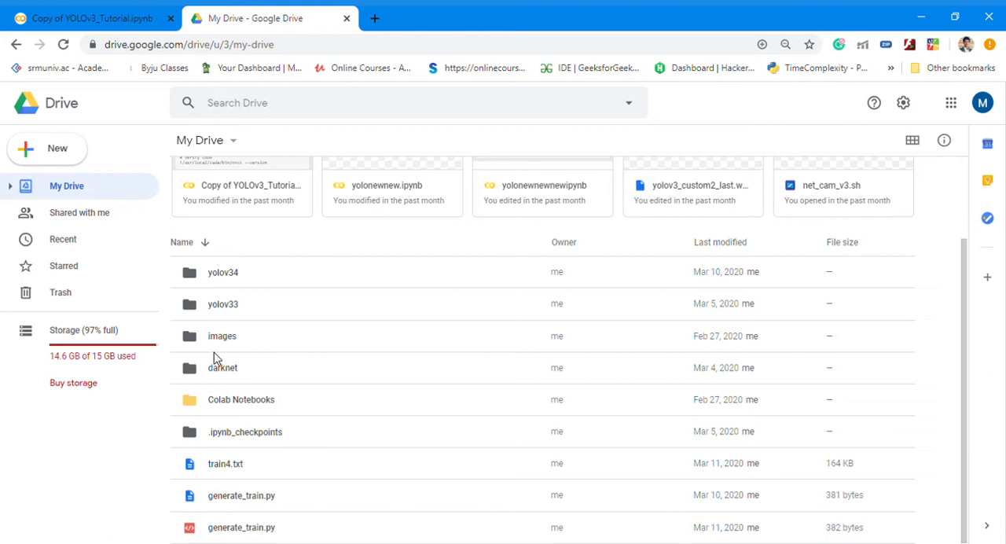
{"action": "mouse_move", "coordinate": [183, 377]}
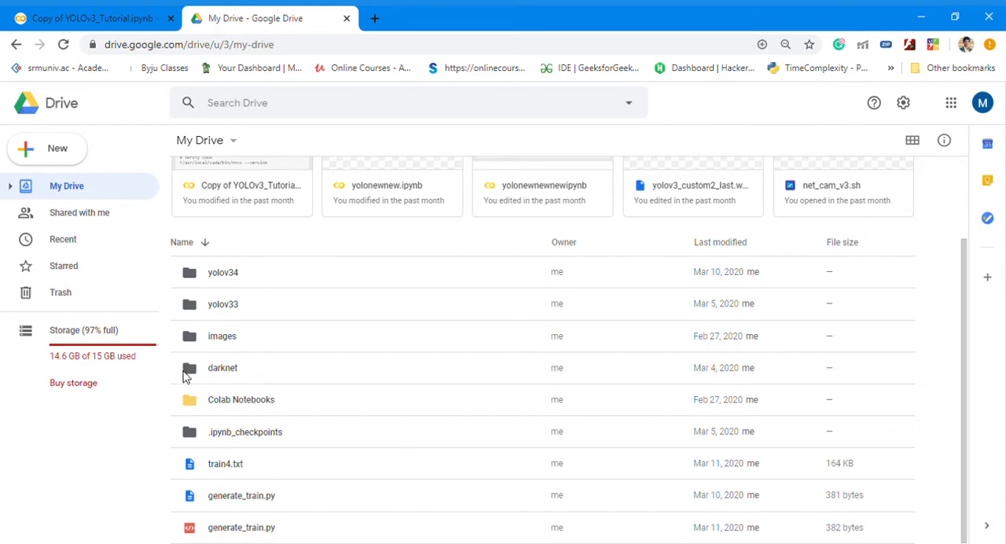
{"action": "mouse_move", "coordinate": [264, 123]}
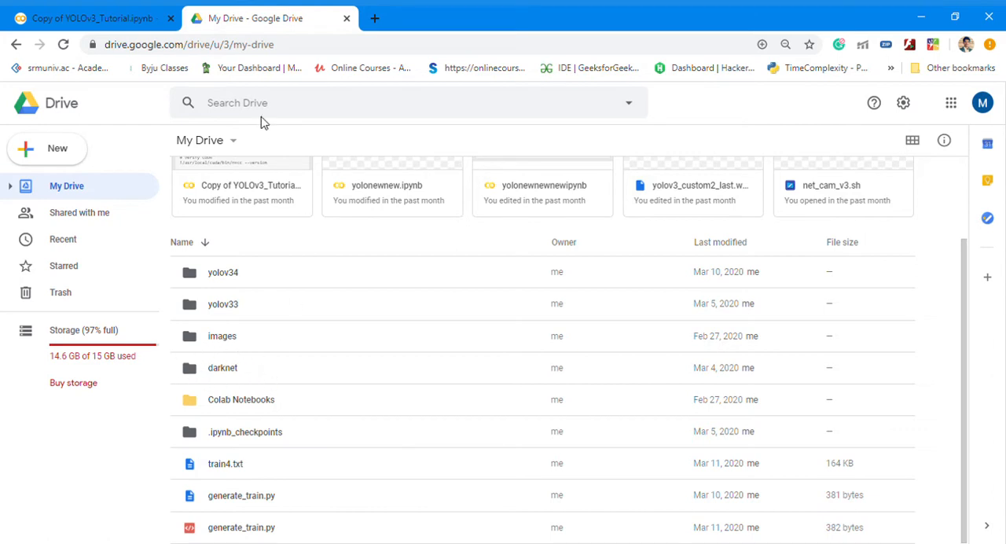
- Return to the YOLOv3 notebook and review the darknet build and yolov3.weights download output
{"action": "left_click", "coordinate": [90, 17]}
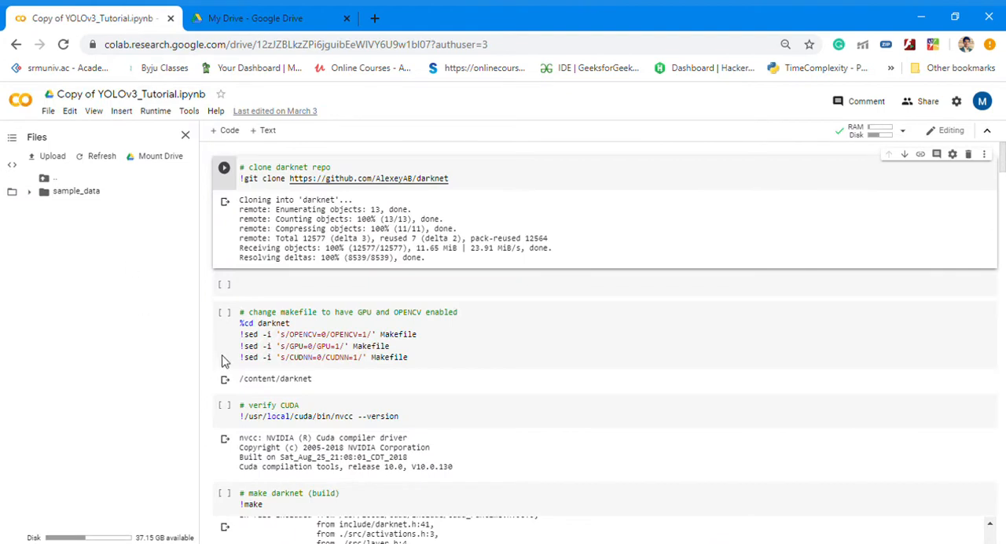
{"action": "mouse_move", "coordinate": [135, 175]}
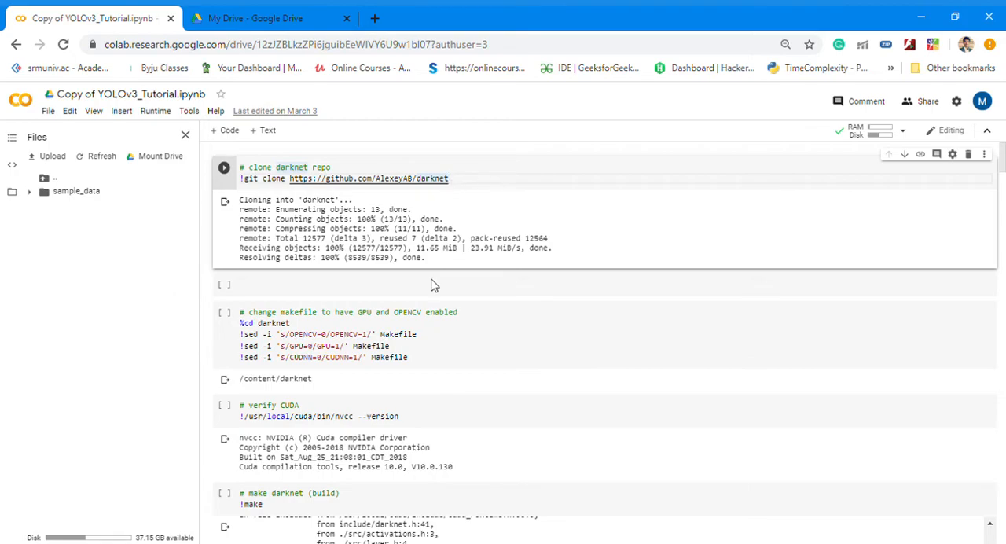
{"action": "scroll", "scroll_direction": "down", "scroll_amount": 3}
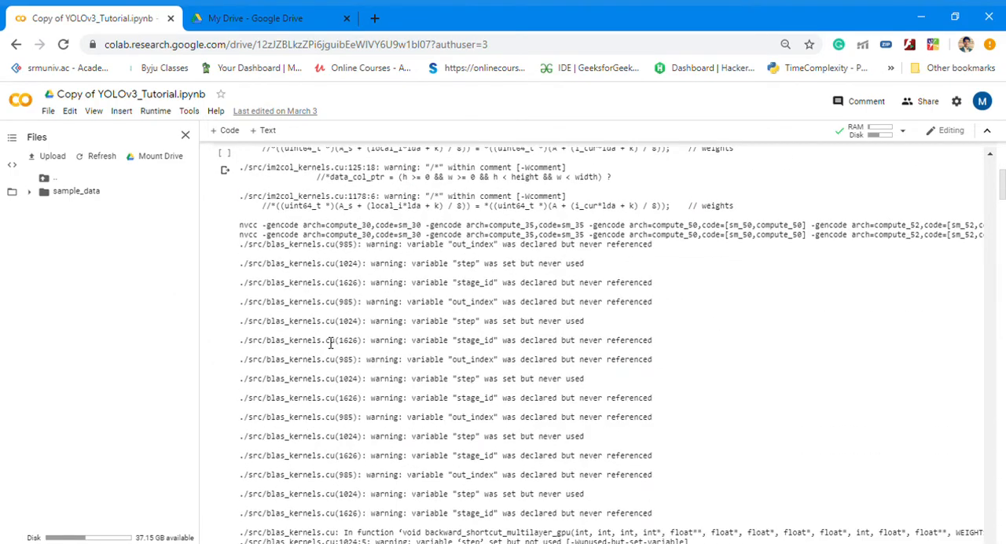
{"action": "scroll", "scroll_direction": "down", "scroll_amount": 3}
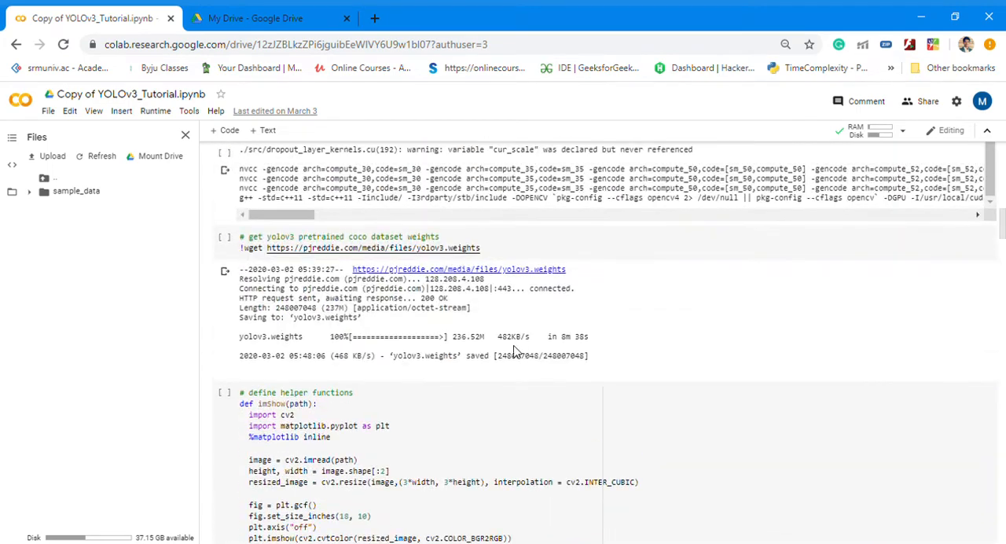
{"action": "scroll", "scroll_direction": "down", "scroll_amount": 3}
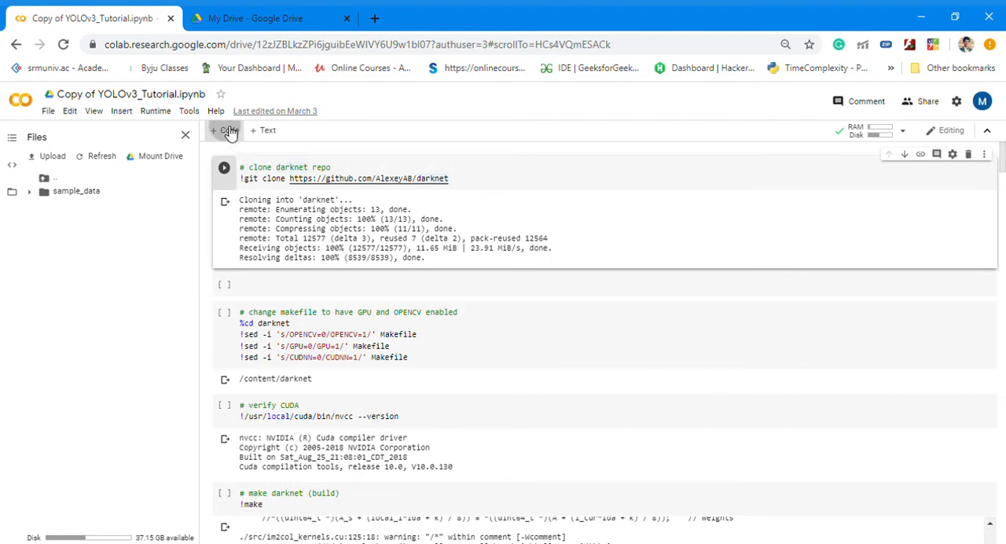
- Add a top cell running %cd .. and drive.mount('/content/gdrive'), then follow its authorization link
{"action": "left_click", "coordinate": [225, 130]}
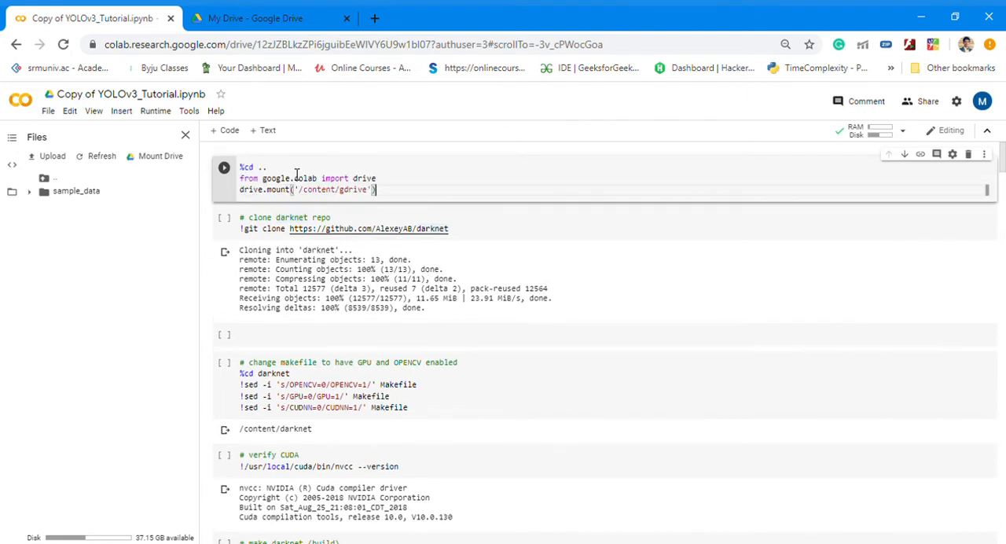
{"action": "mouse_move", "coordinate": [426, 208]}
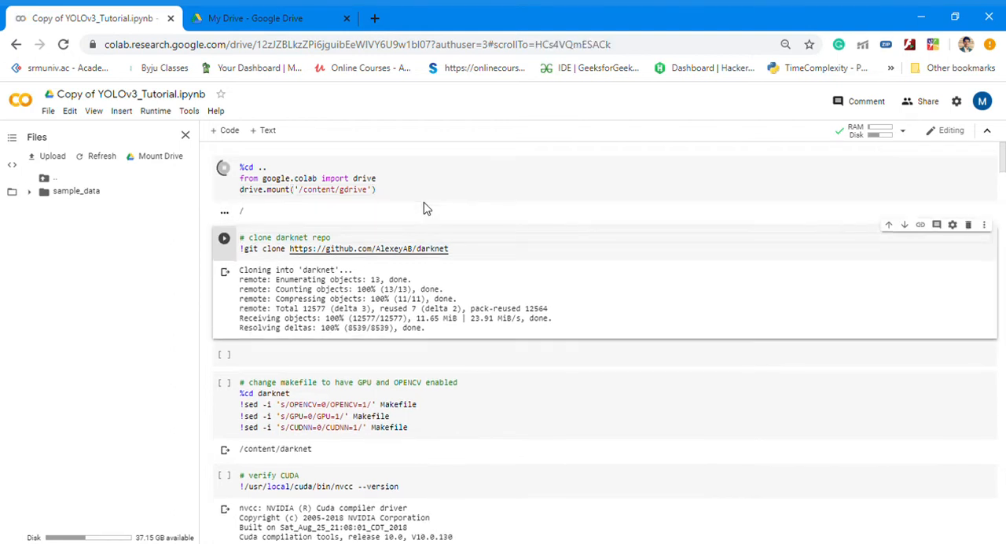
{"action": "left_click", "coordinate": [224, 167]}
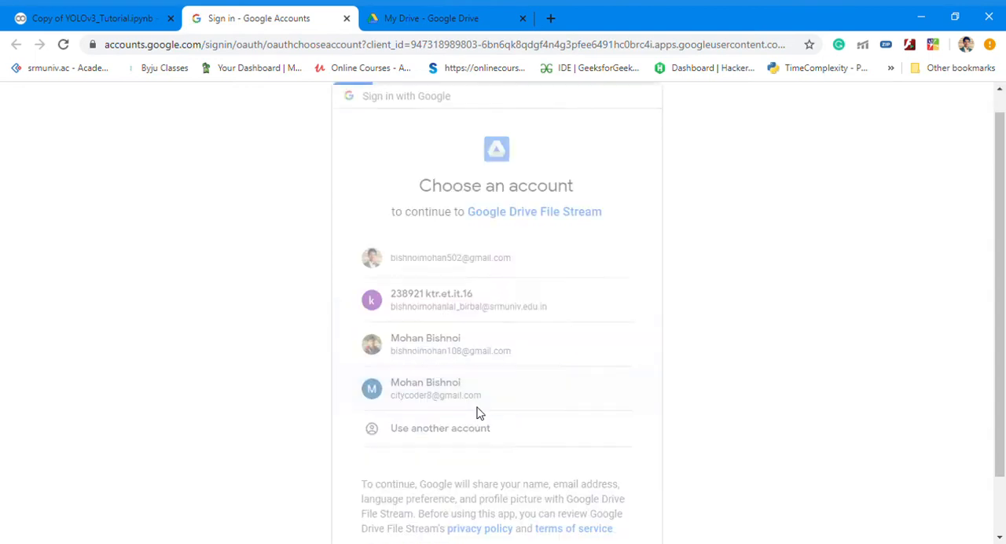
- Choose the Google account, allow Google Drive File Stream access, and copy the authorization code
{"action": "left_click", "coordinate": [425, 388]}
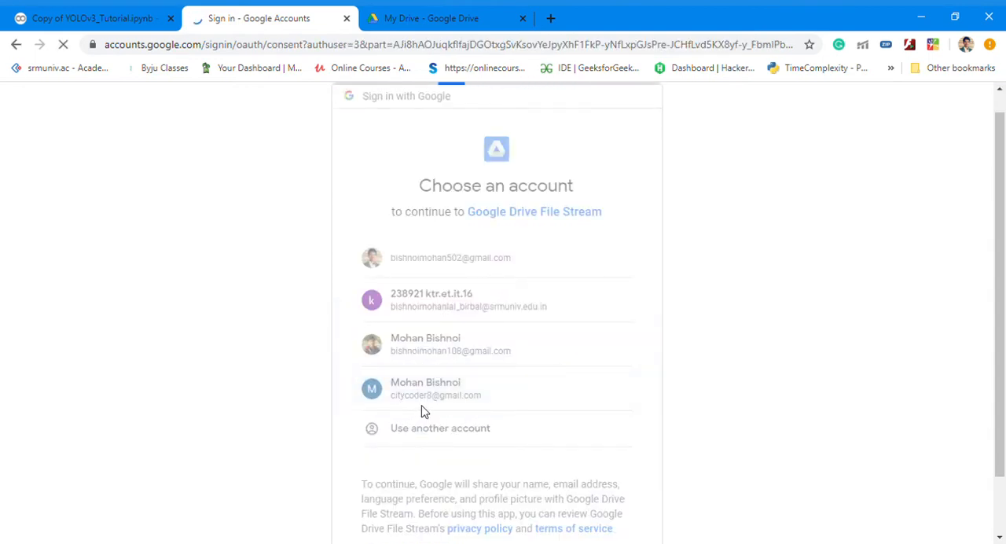
{"action": "left_click", "coordinate": [424, 388]}
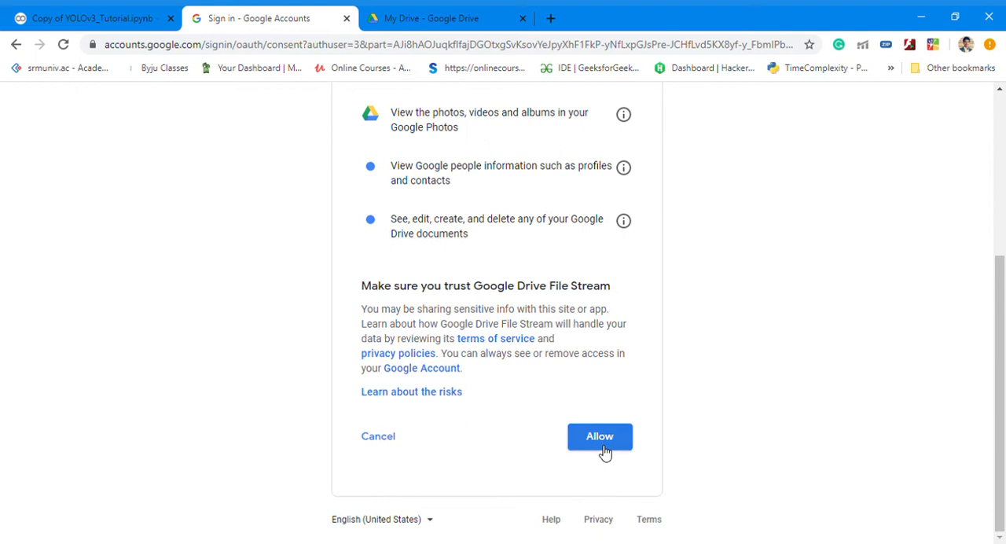
{"action": "left_click", "coordinate": [600, 436]}
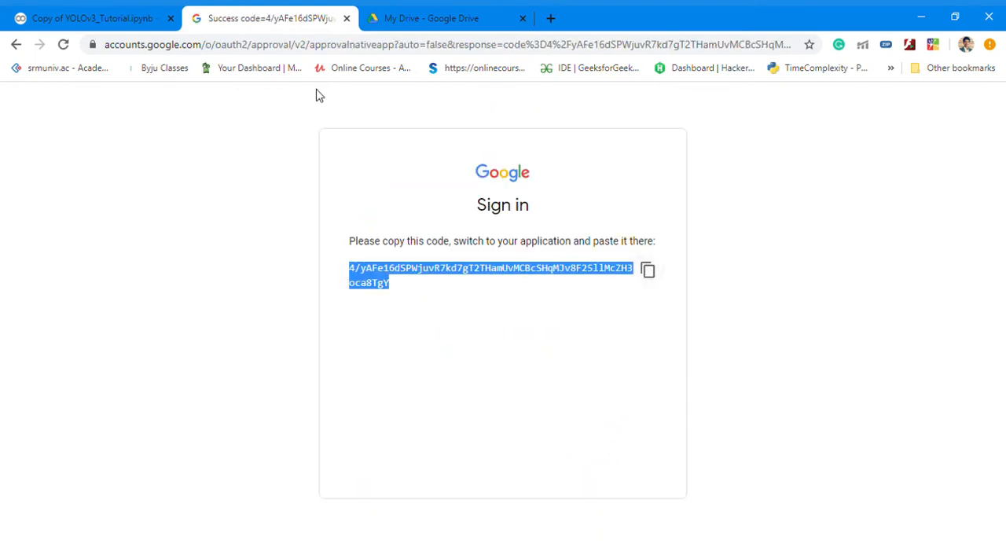
{"action": "left_click", "coordinate": [86, 18]}
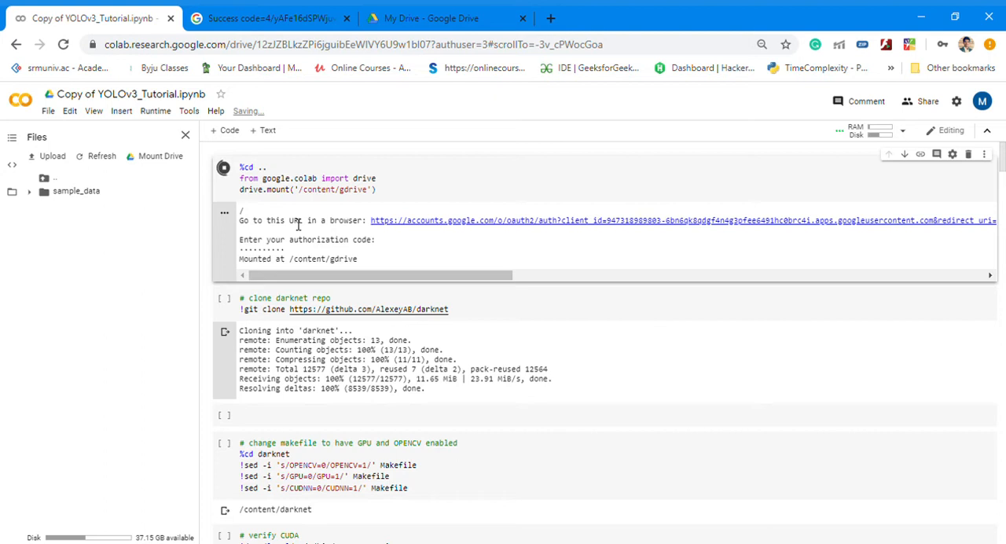
{"action": "mouse_move", "coordinate": [139, 224]}
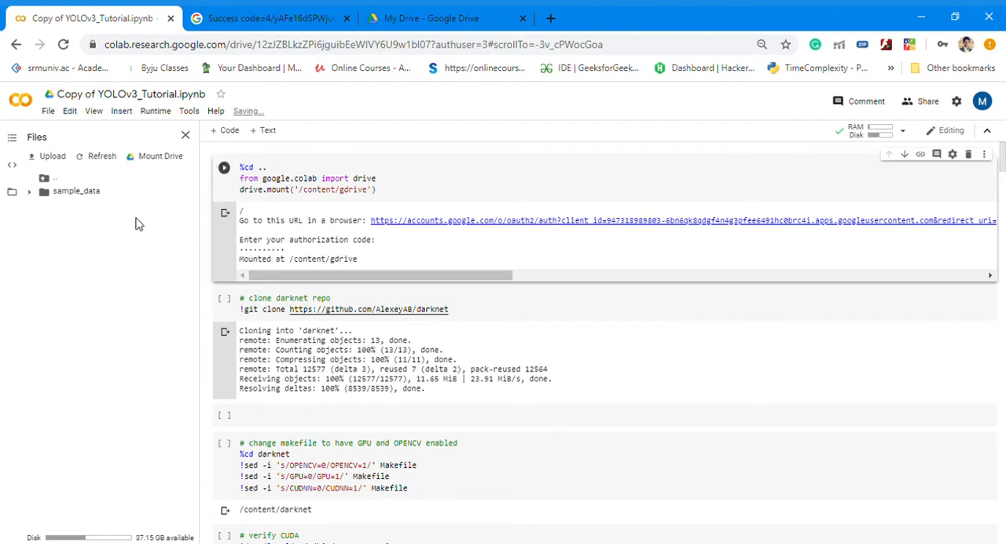
{"action": "mouse_move", "coordinate": [70, 245]}
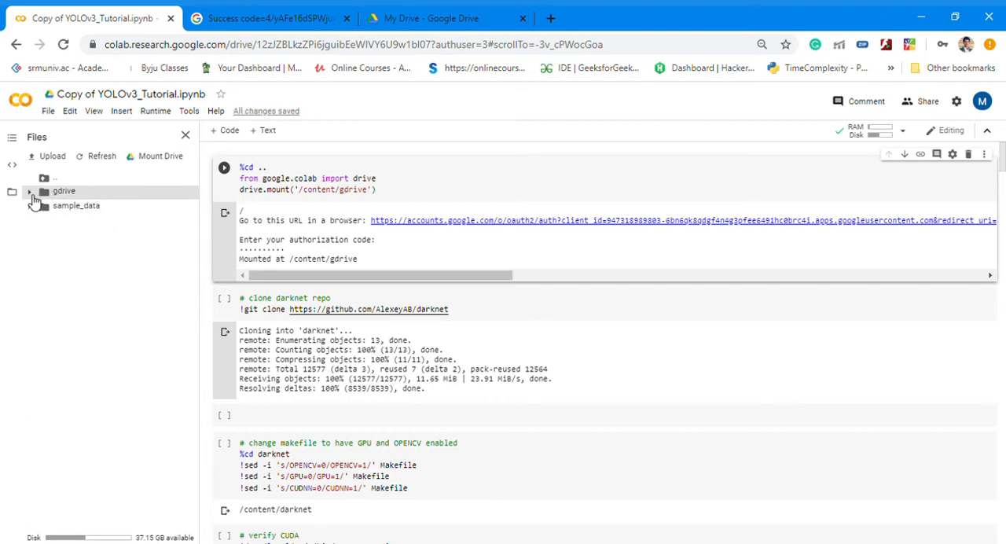
- Expand gdrive and My Drive in the Files sidebar to show Colab Notebooks, darknet and yolov3 folders
{"action": "left_click", "coordinate": [29, 191]}
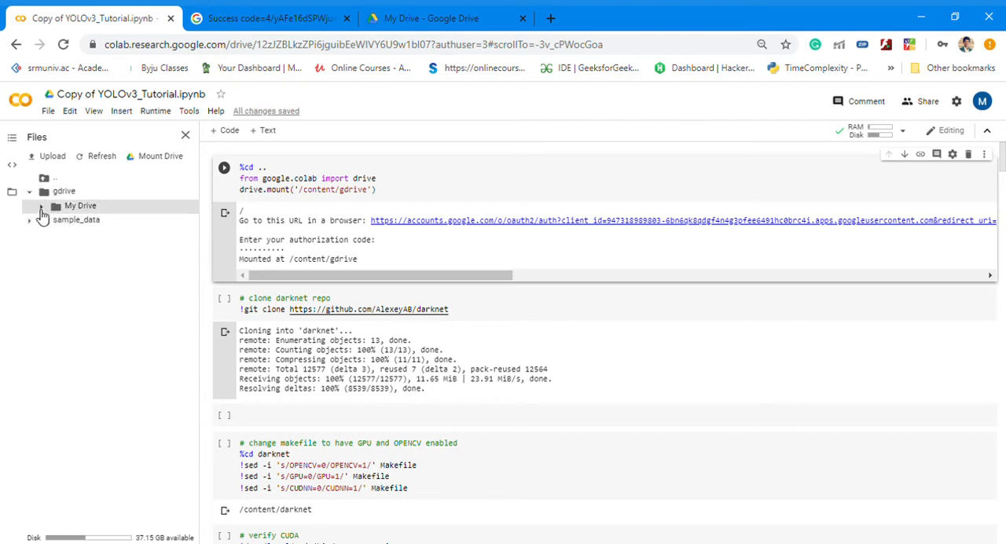
{"action": "left_click", "coordinate": [41, 205]}
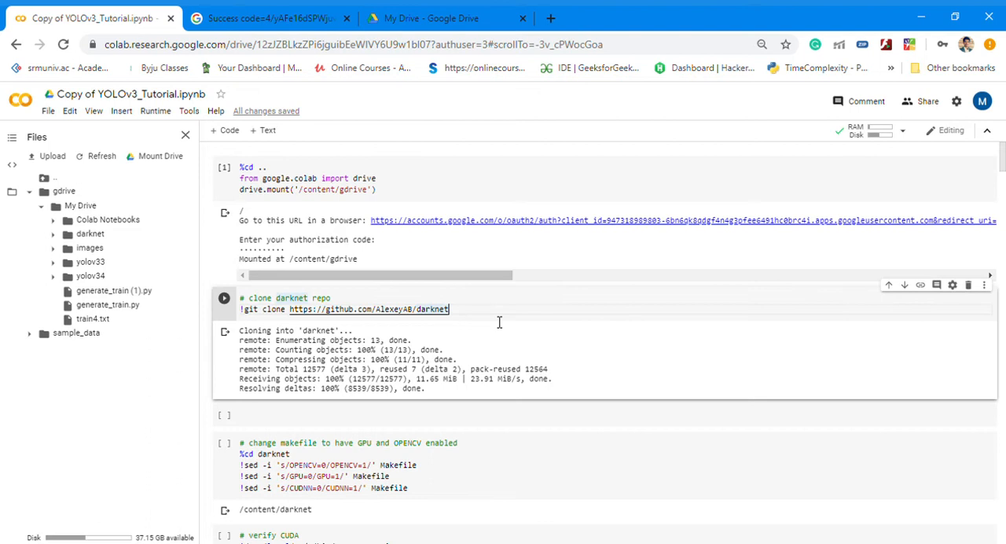
- Scroll to the make darknet cell and view the darknet folder's cfg, data, src and Makefile
{"action": "scroll", "scroll_direction": "down", "scroll_amount": 3}
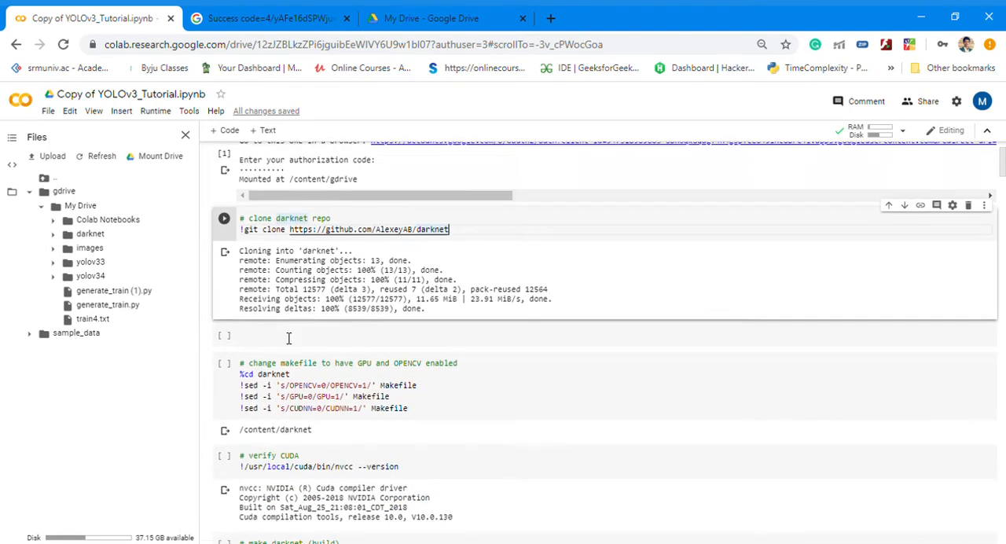
{"action": "scroll", "scroll_direction": "down", "scroll_amount": 3}
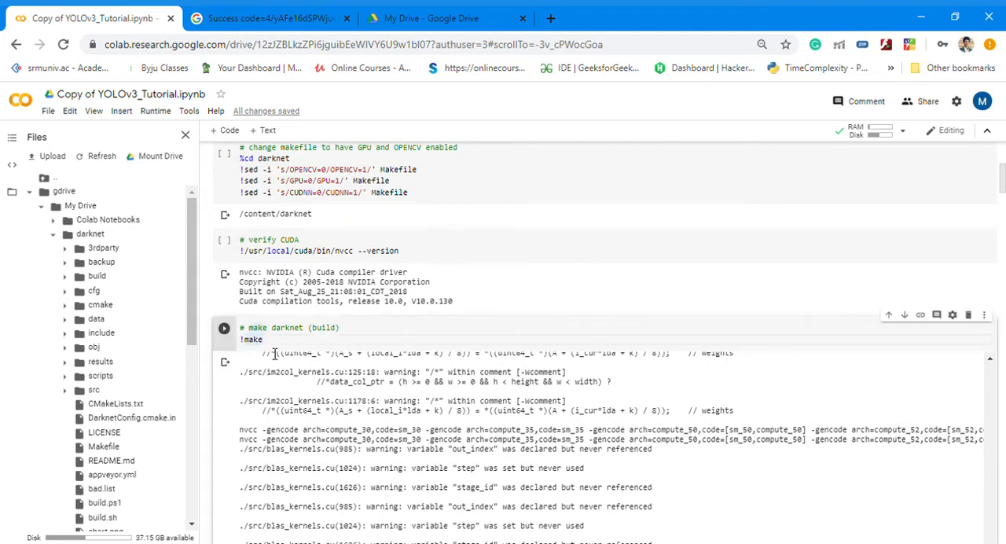
{"action": "scroll", "scroll_direction": "down", "scroll_amount": 3}
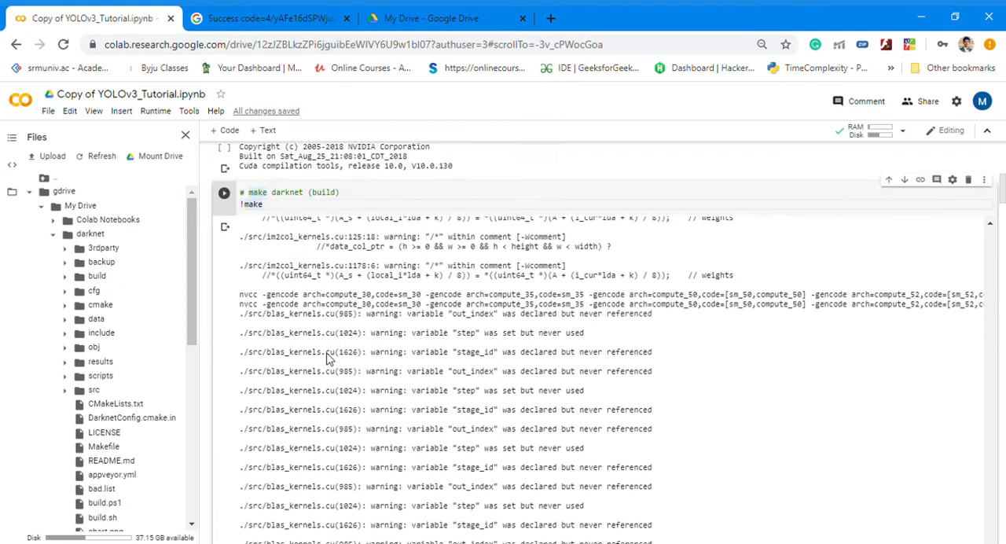
{"action": "scroll", "scroll_direction": "down", "scroll_amount": 3}
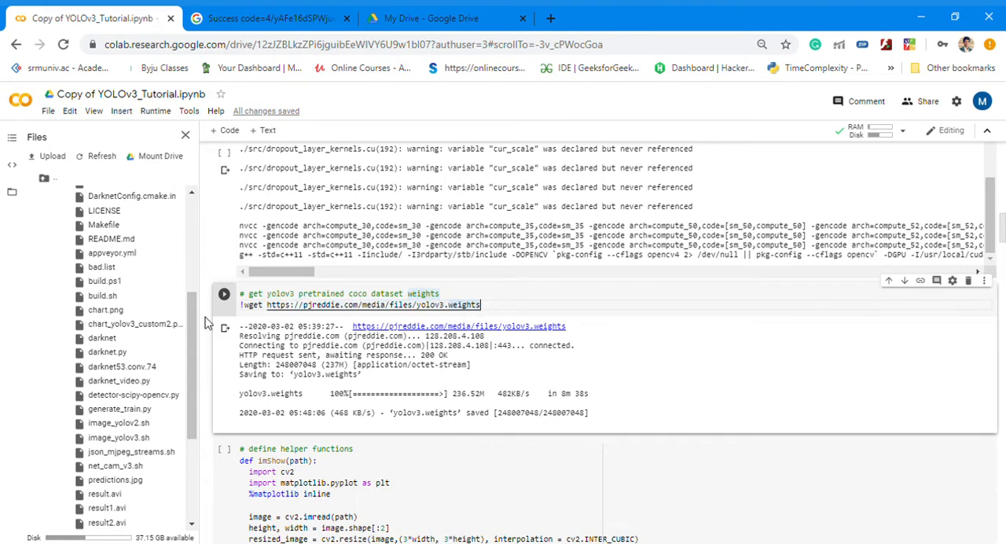
{"action": "scroll", "scroll_direction": "down", "scroll_amount": 3}
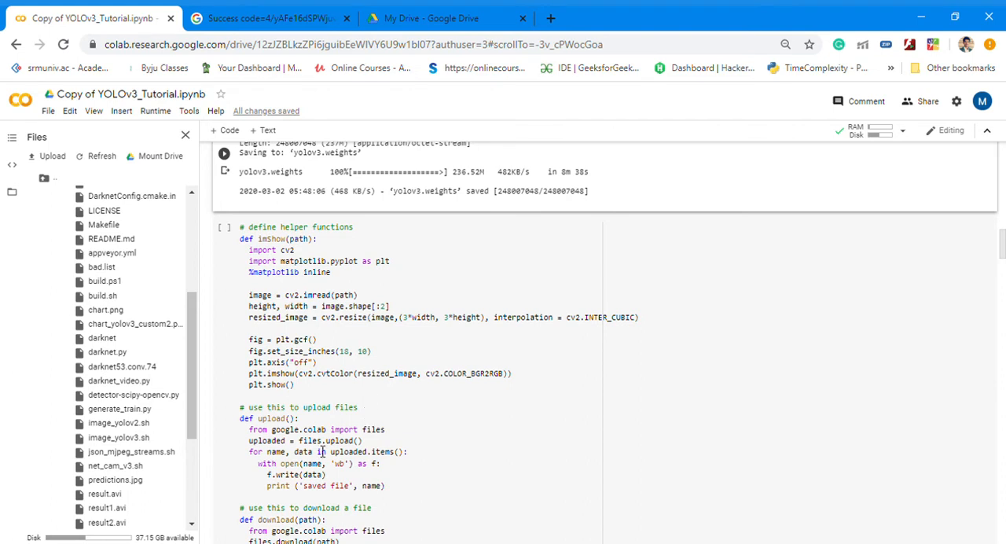
{"action": "scroll", "scroll_direction": "down", "scroll_amount": 3}
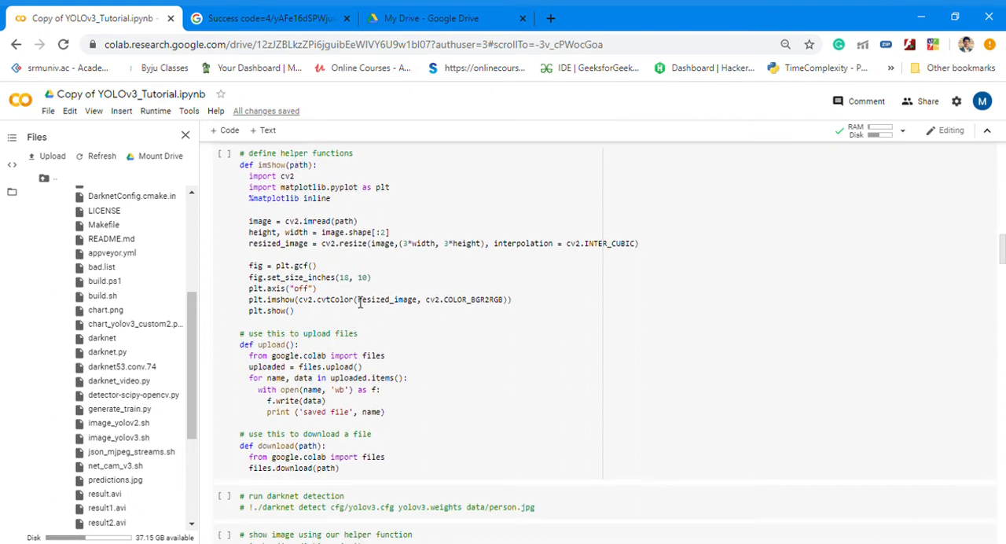
{"action": "scroll", "scroll_direction": "down", "scroll_amount": 3}
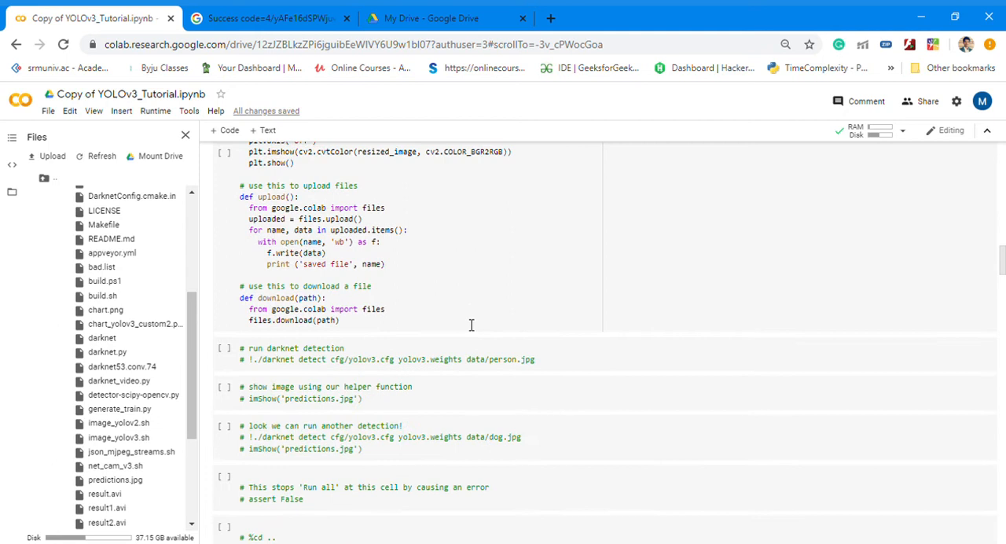
{"action": "scroll", "scroll_direction": "down", "scroll_amount": 3}
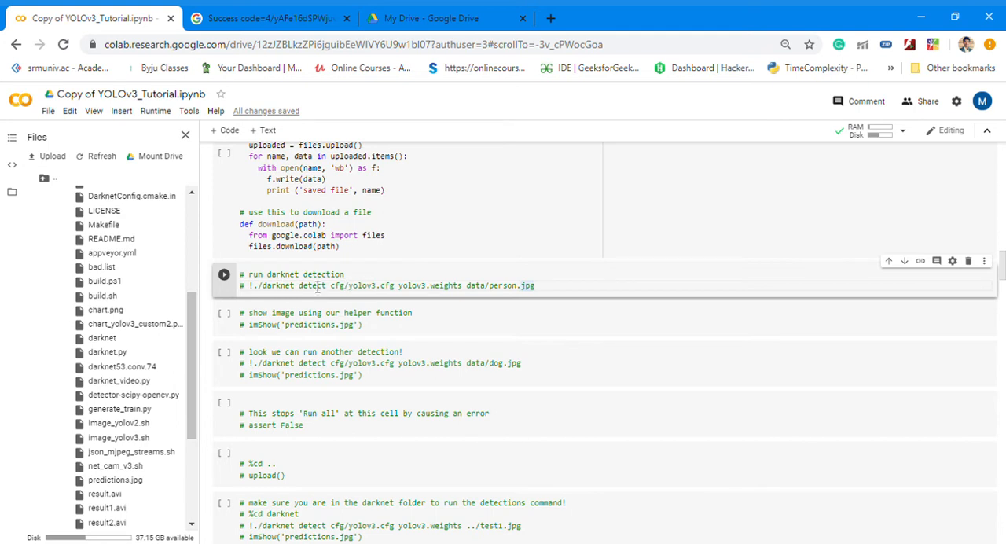
{"action": "mouse_move", "coordinate": [442, 300]}
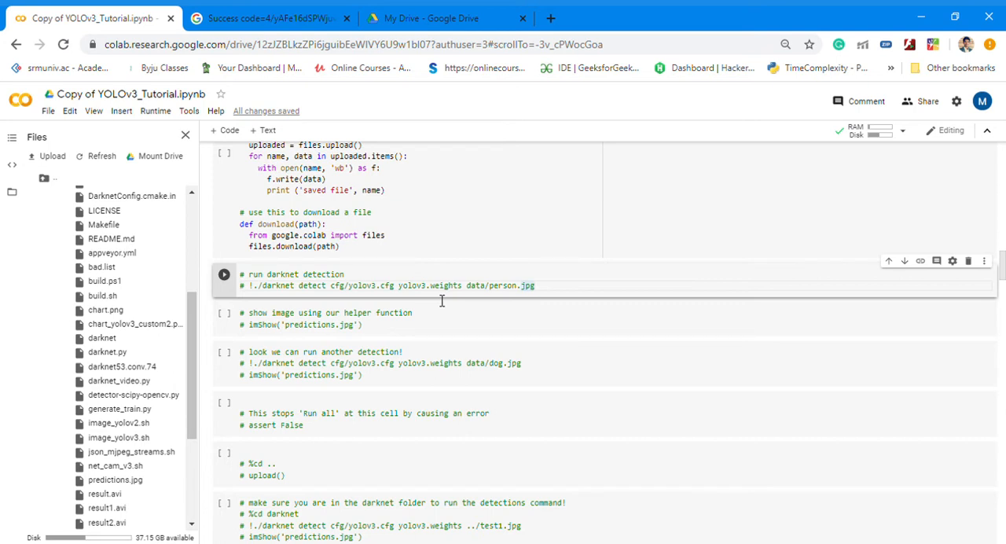
{"action": "mouse_move", "coordinate": [323, 355]}
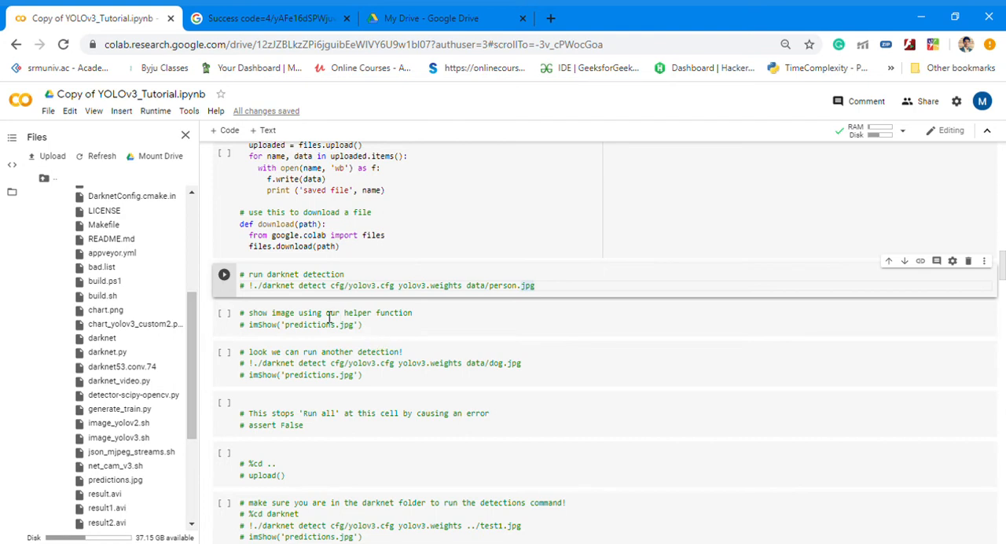
{"action": "mouse_move", "coordinate": [366, 330]}
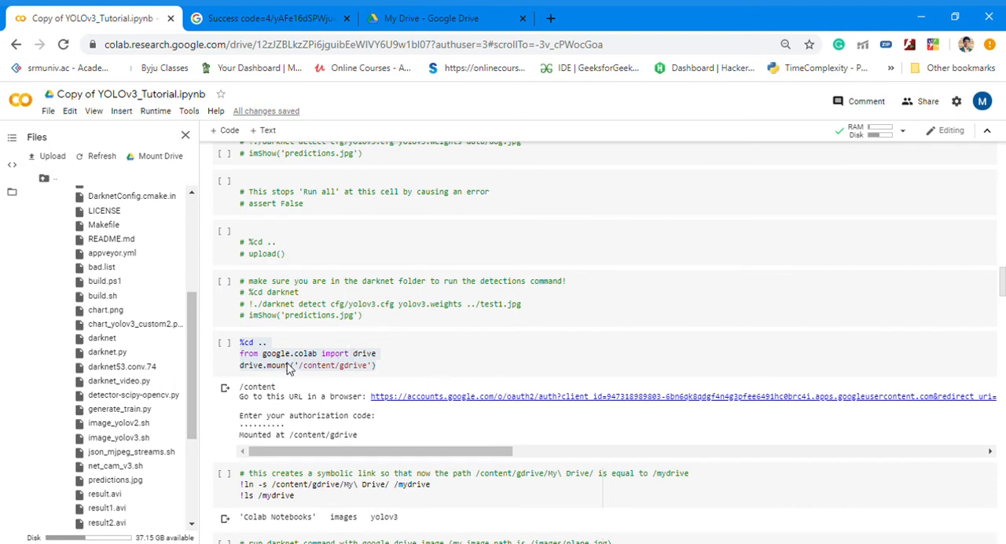
- Scroll past the Drive mount cell and run !unzip ../obj.zip -d data/
{"action": "left_click", "coordinate": [291, 365]}
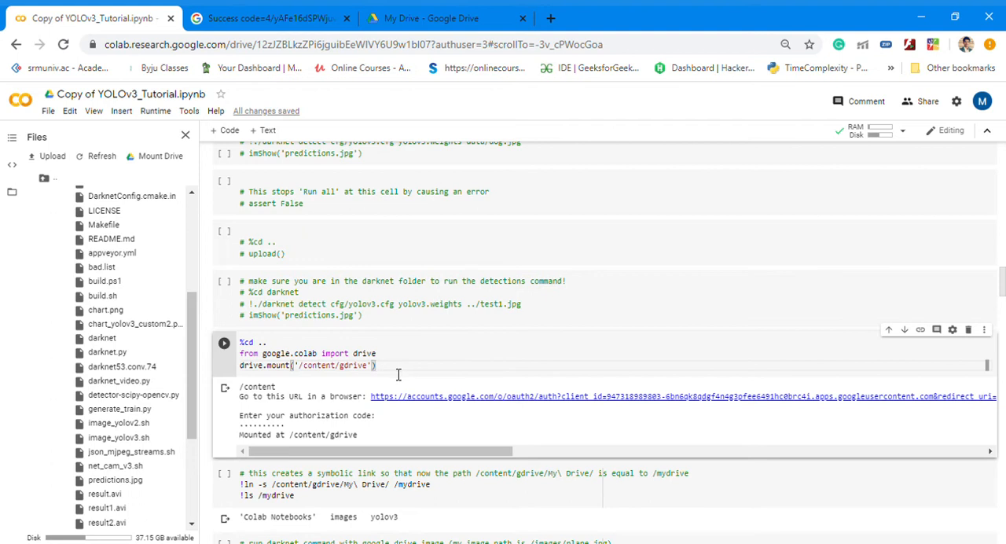
{"action": "mouse_move", "coordinate": [387, 365]}
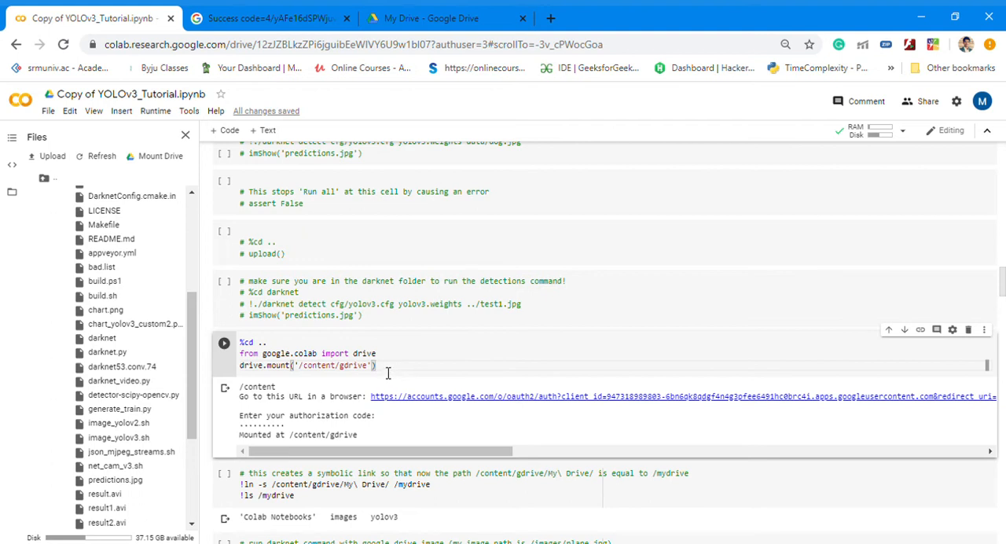
{"action": "scroll", "scroll_direction": "down", "scroll_amount": 3}
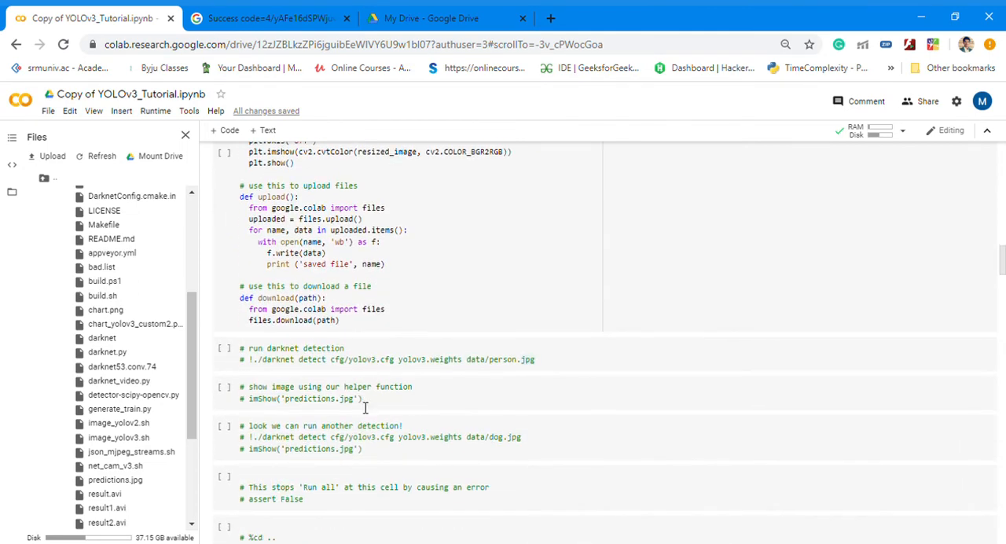
{"action": "left_click", "coordinate": [353, 487]}
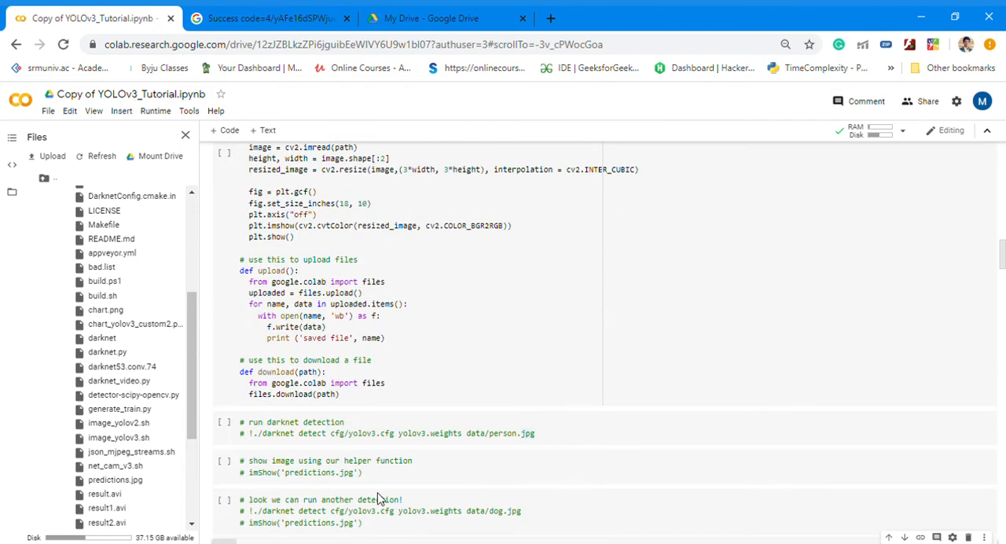
{"action": "scroll", "scroll_direction": "down", "scroll_amount": 3}
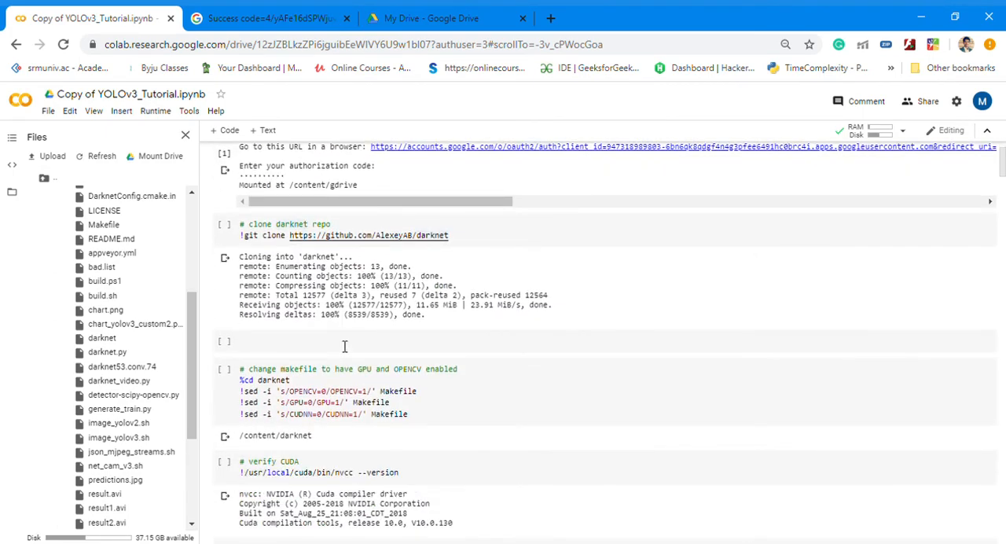
{"action": "scroll", "scroll_direction": "down", "scroll_amount": 3}
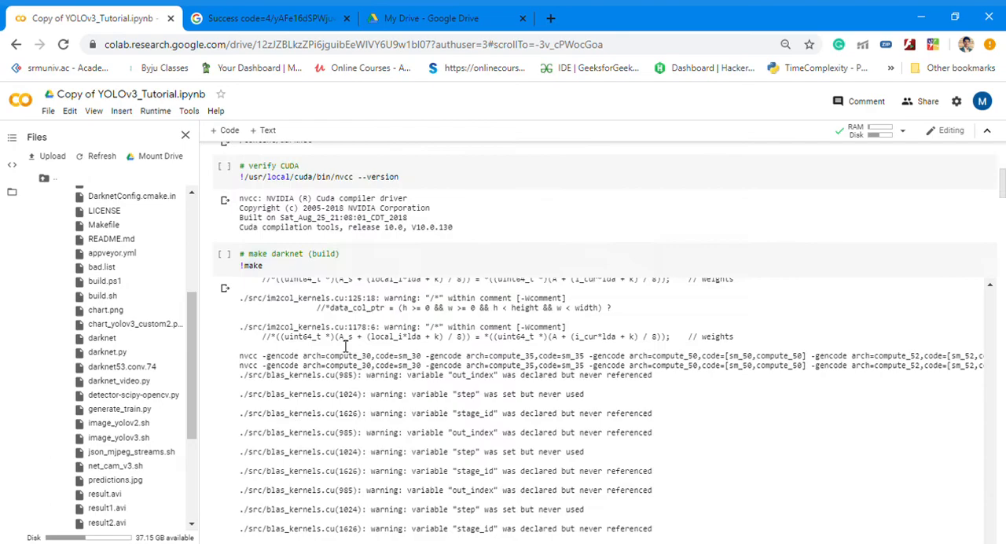
{"action": "scroll", "scroll_direction": "down", "scroll_amount": 3}
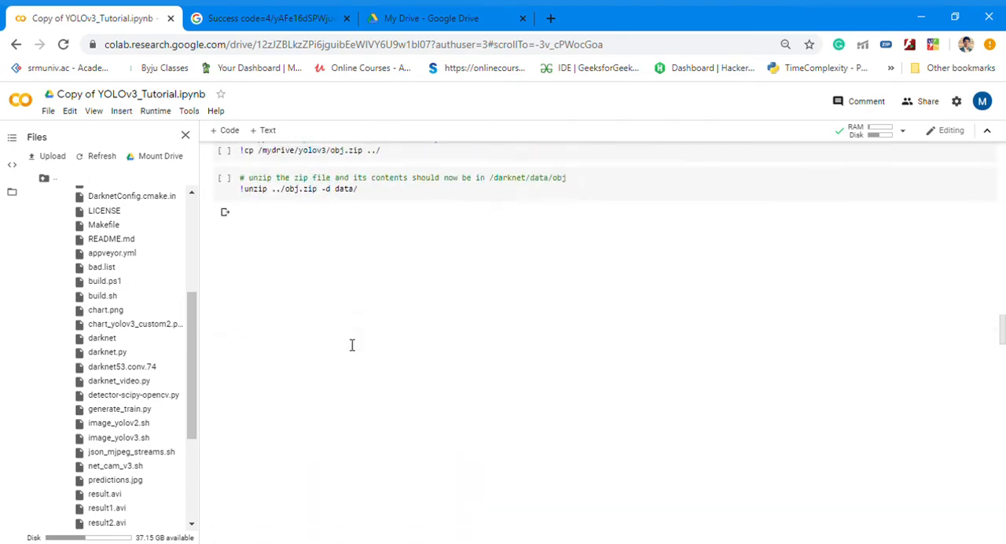
- Scroll through the unzip output as image and label files inflate into data/obj
{"action": "scroll", "scroll_direction": "down", "scroll_amount": 3}
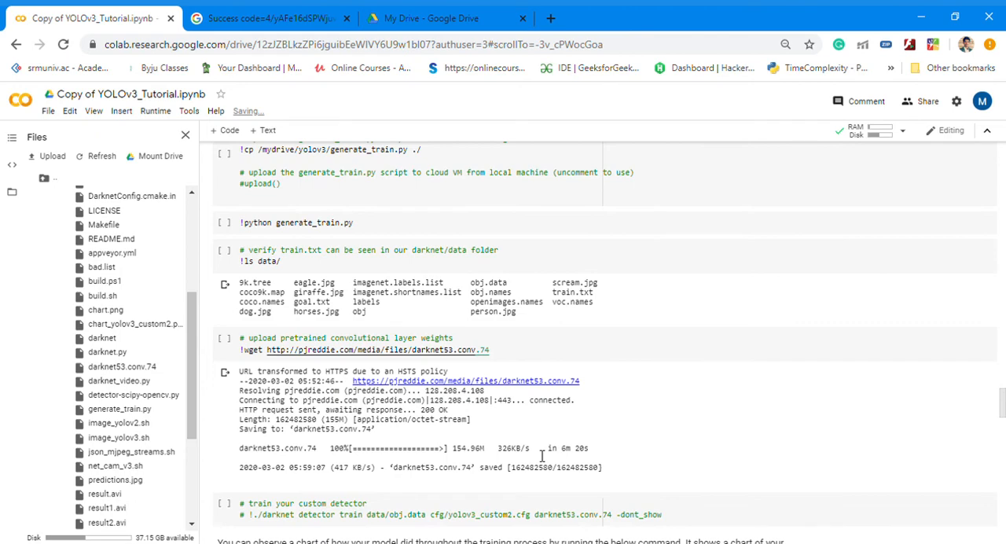
{"action": "scroll", "scroll_direction": "down", "scroll_amount": 3}
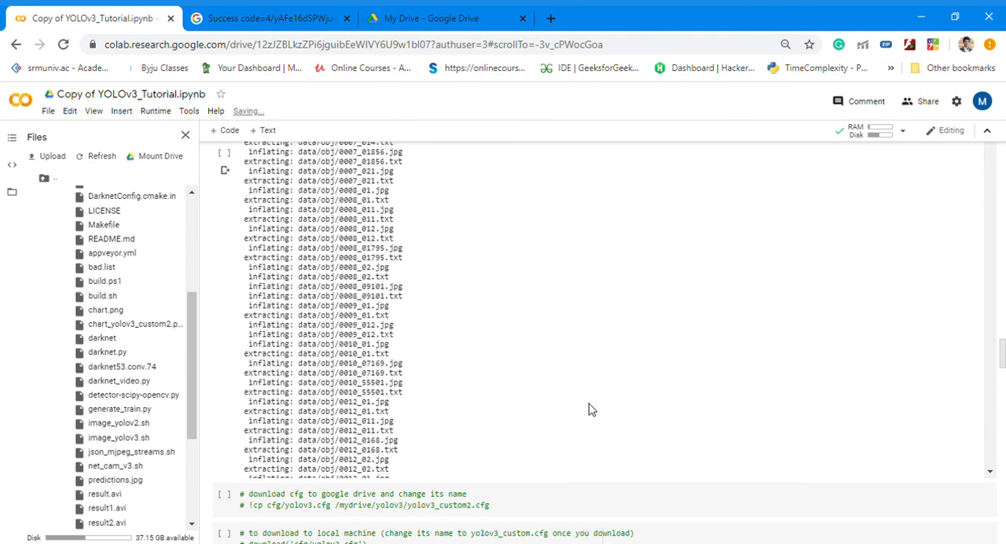
{"action": "mouse_move", "coordinate": [611, 442]}
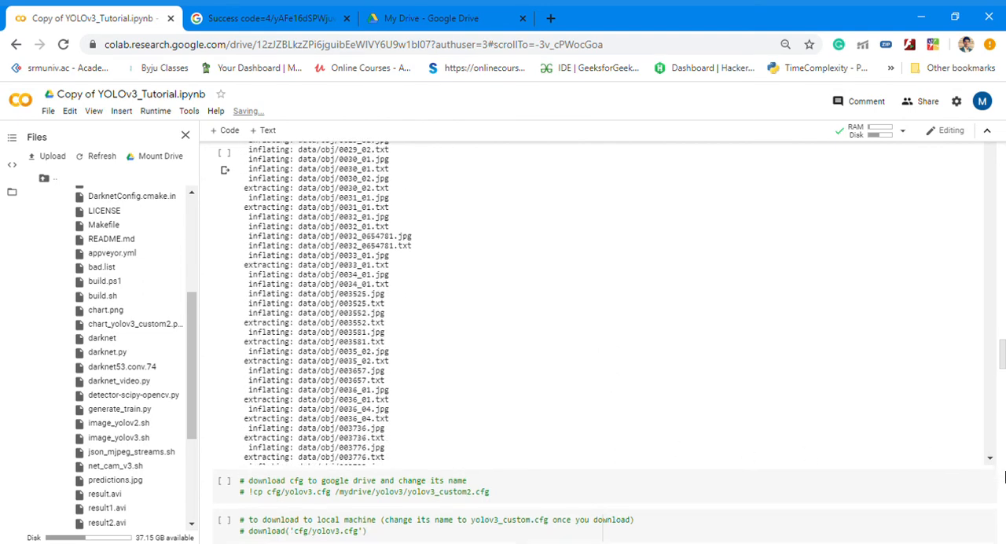
{"action": "scroll", "scroll_direction": "down", "scroll_amount": 3}
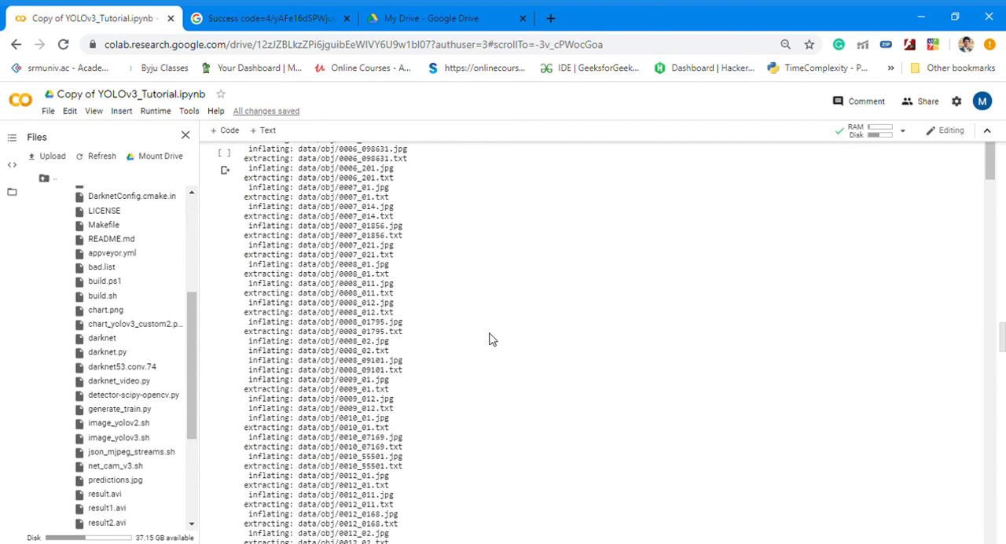
{"action": "mouse_move", "coordinate": [820, 415]}
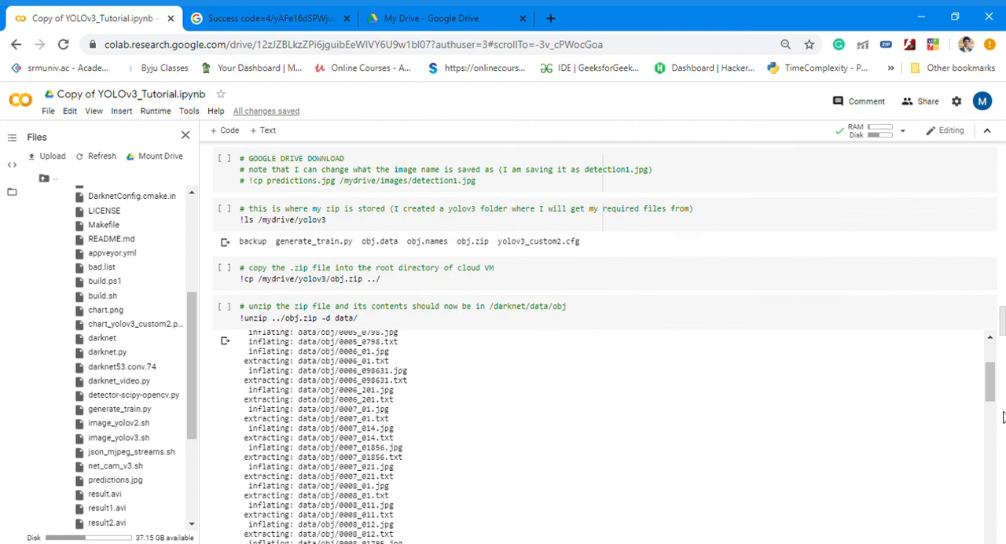
{"action": "mouse_move", "coordinate": [935, 254]}
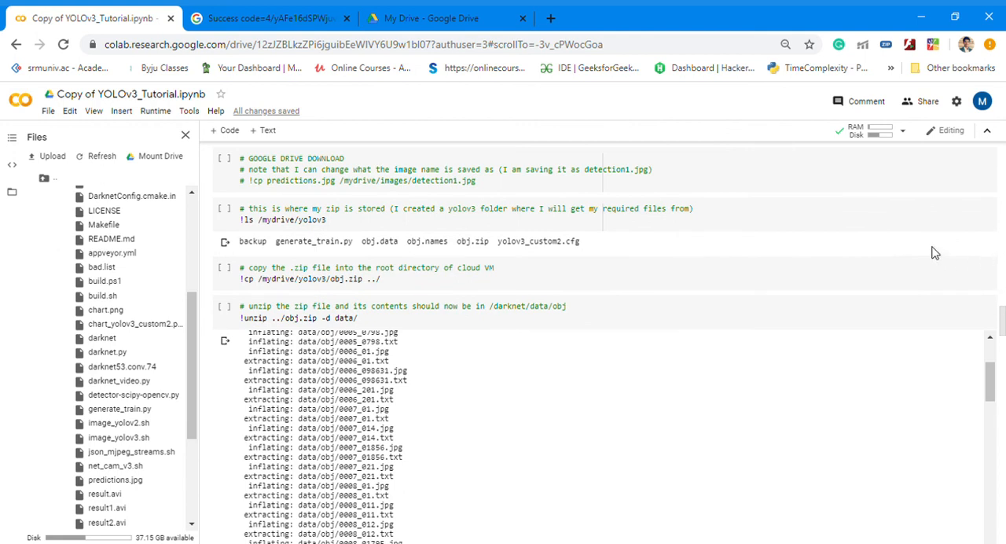